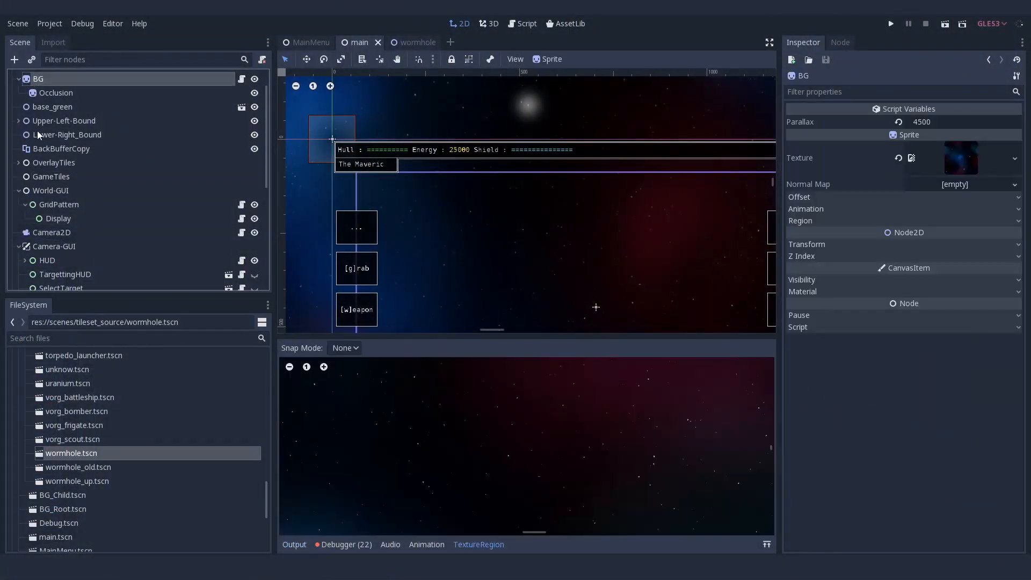
# - Keep the BackBufferCopy node's Copy Mode set to Viewport
pyautogui.click(61, 148)
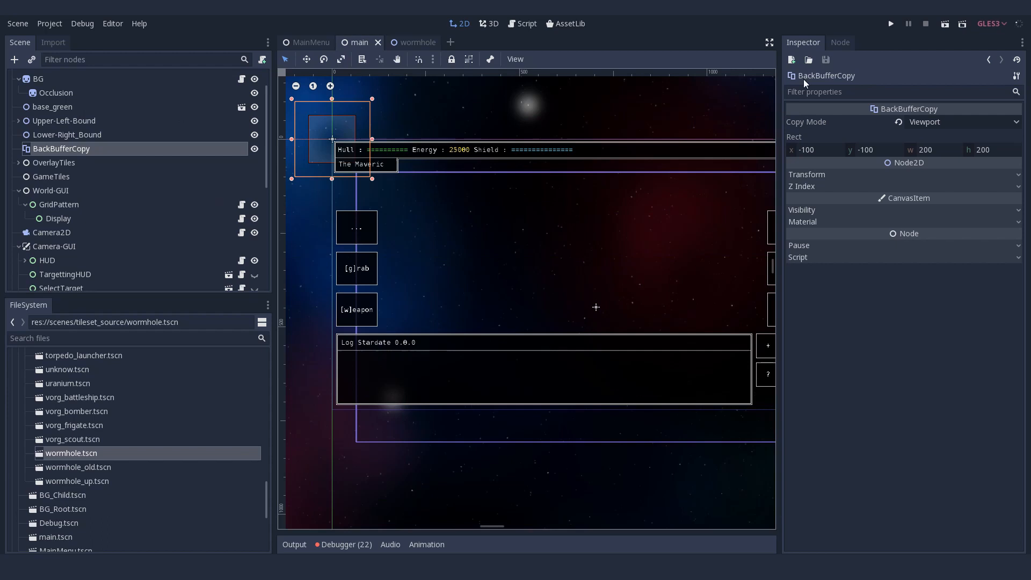
pyautogui.click(962, 121)
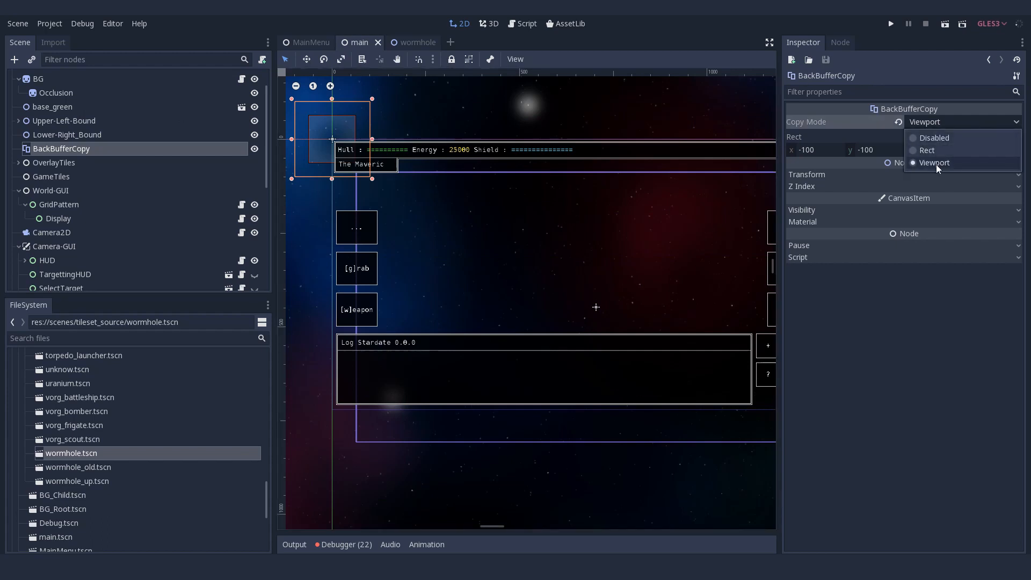
pyautogui.click(934, 162)
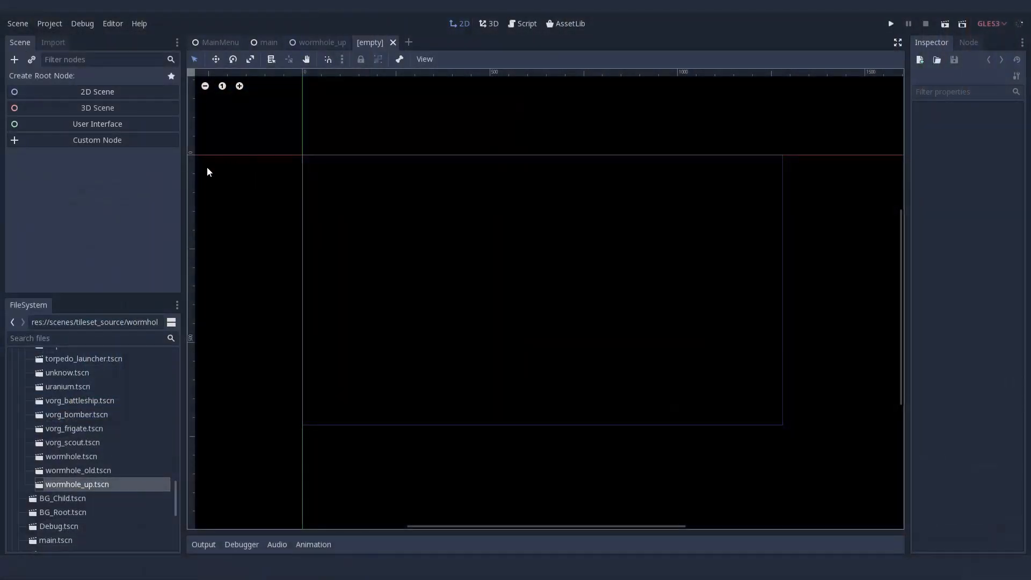
# - Create a Node2D root with a Sprite child given a New ShaderMaterial and new shader
pyautogui.click(97, 92)
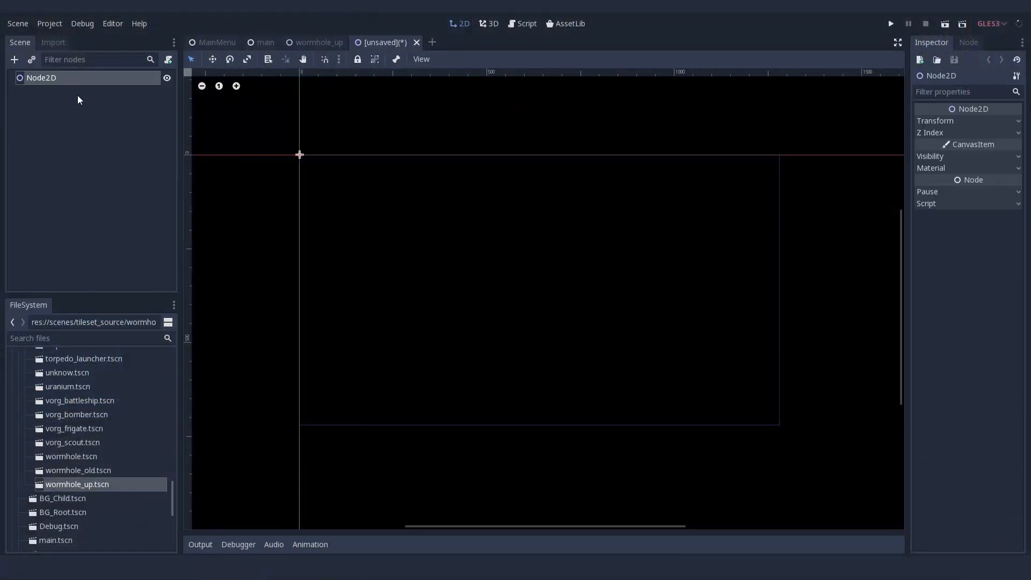
pyautogui.click(14, 59)
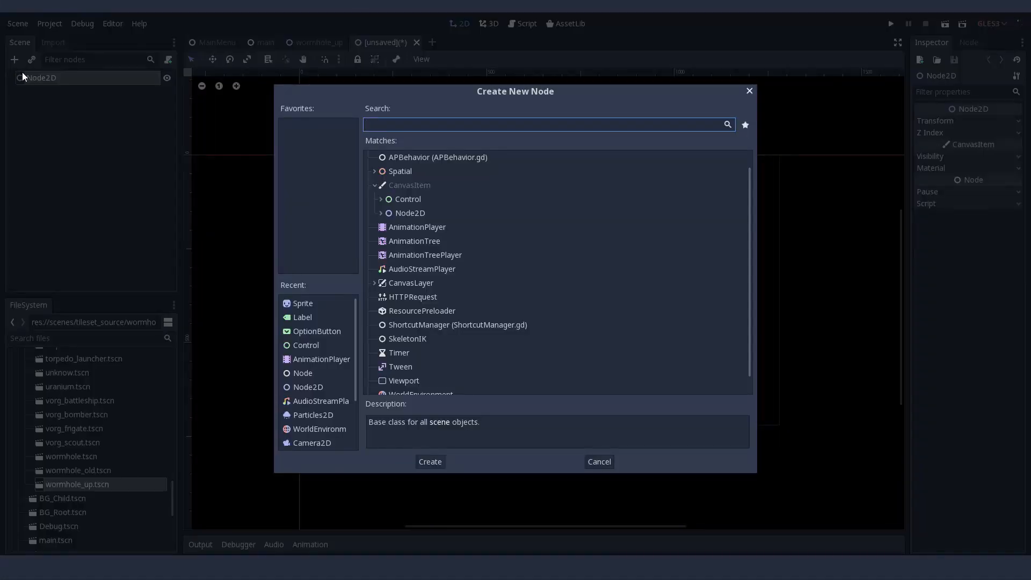
pyautogui.click(430, 461)
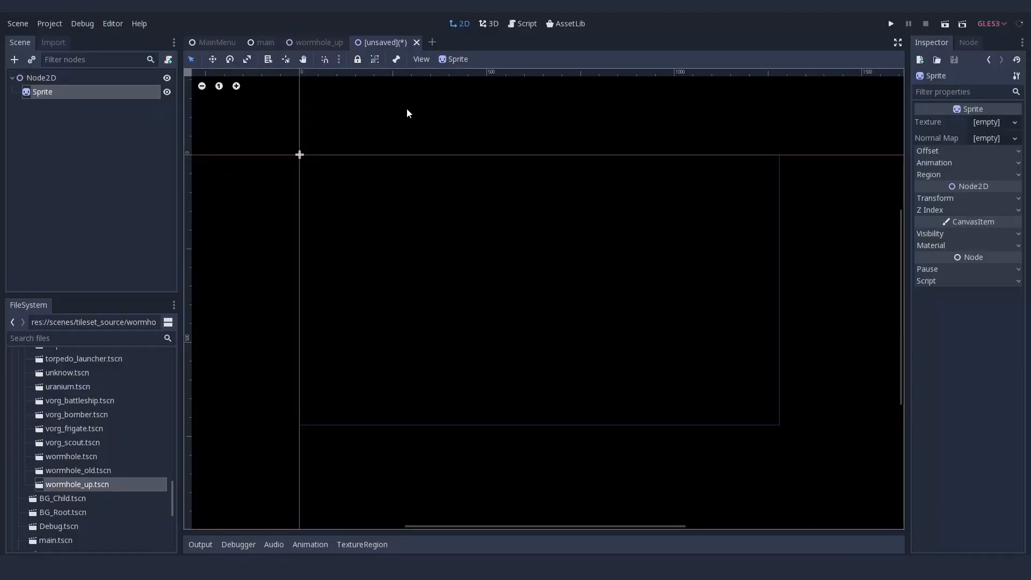
pyautogui.click(930, 245)
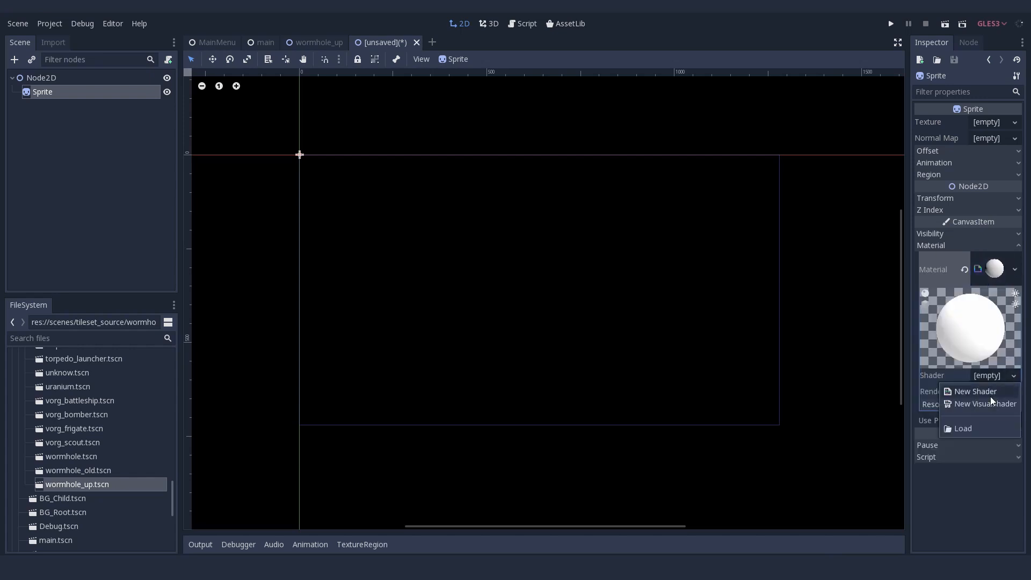
pyautogui.click(975, 390)
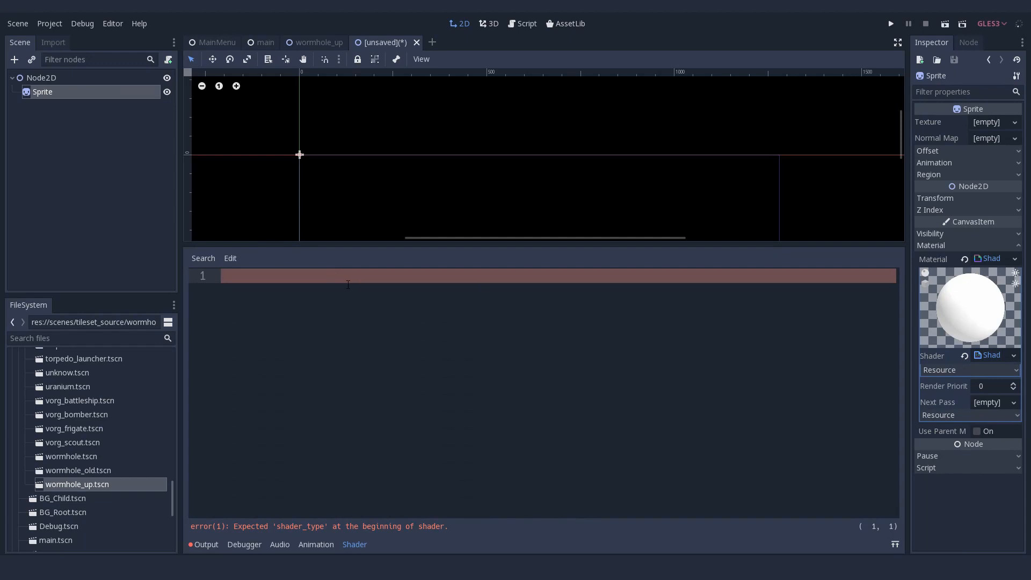
# - Declare shader_type canvas_item with uniforms strength = 100.0 and color_mult = vec4(1.0, 1.0, 1.0, 1.0)
pyautogui.write('shader_type canvas_item;')
pyautogui.write('unifo')
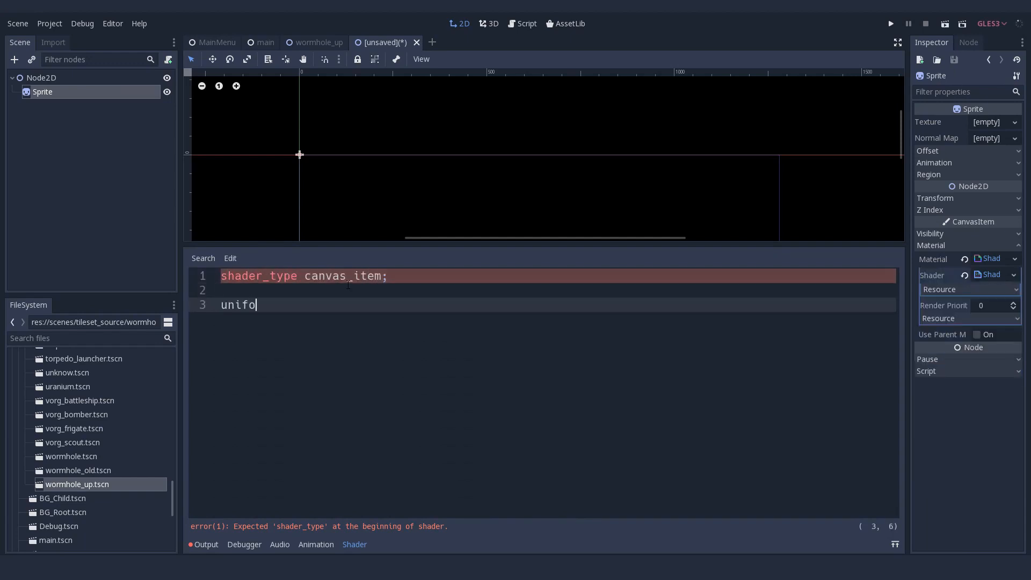
pyautogui.write('rm float strength = 100.0;')
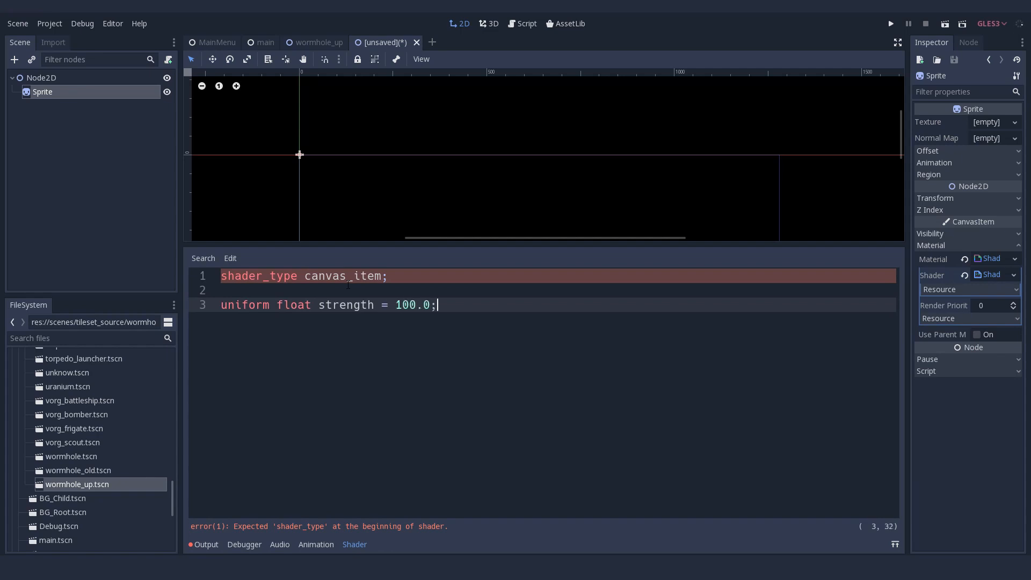
pyautogui.write('uniform vec4 color_mult')
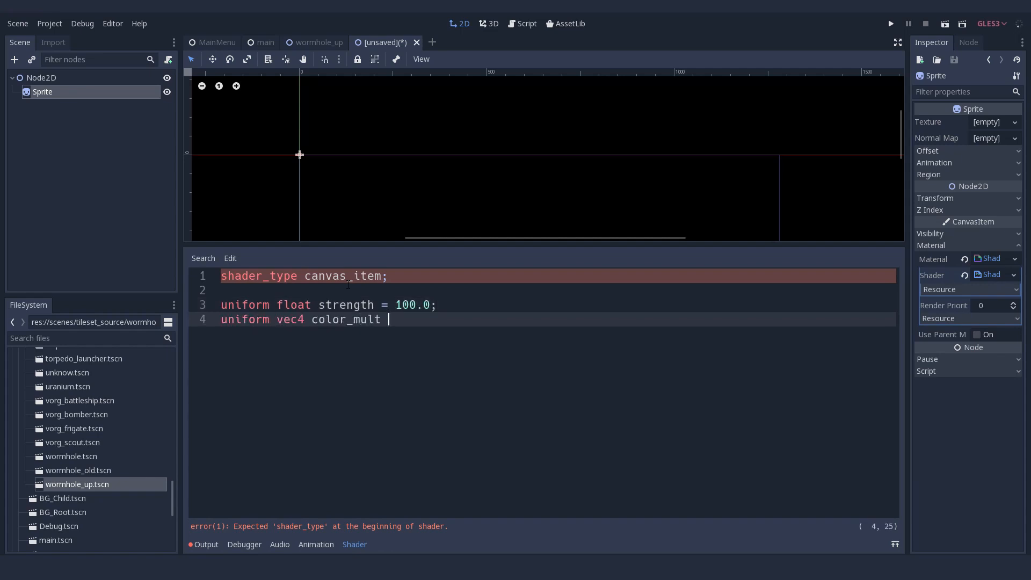
pyautogui.write('= vec4(1.0, 1.0, 1.0, 1.0);')
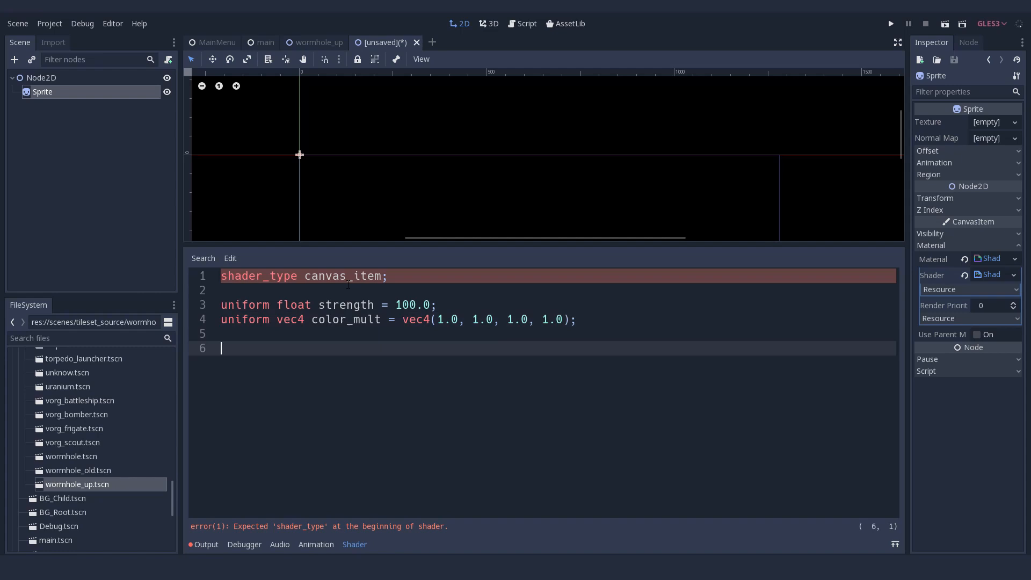
# - Begin fragment() sampling orig_color with textureLod(TEXTURE, UV, 0.0)
pyautogui.write('void fragment() {\\n\\tCOLOR.rgb')
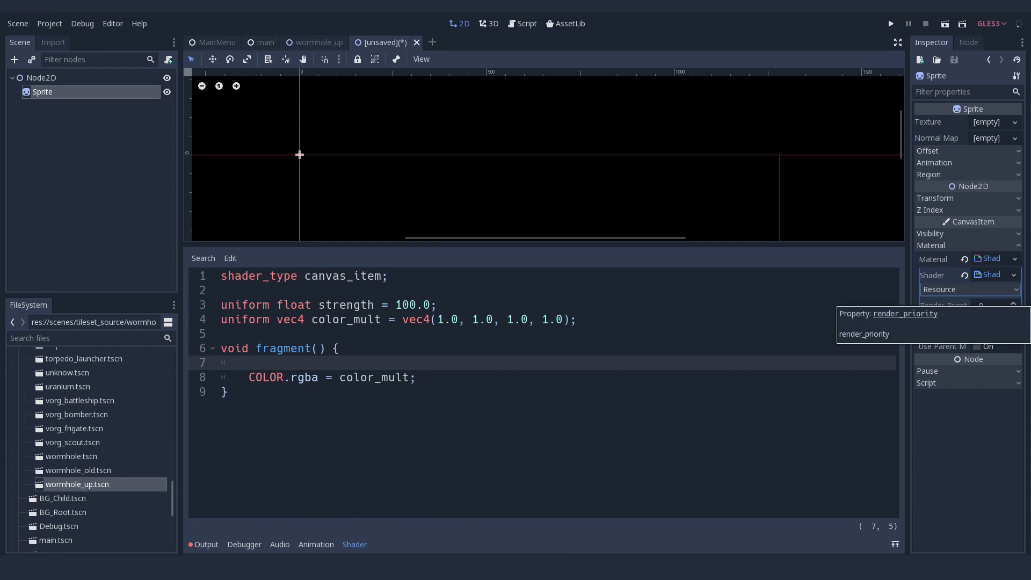
pyautogui.write('vec4')
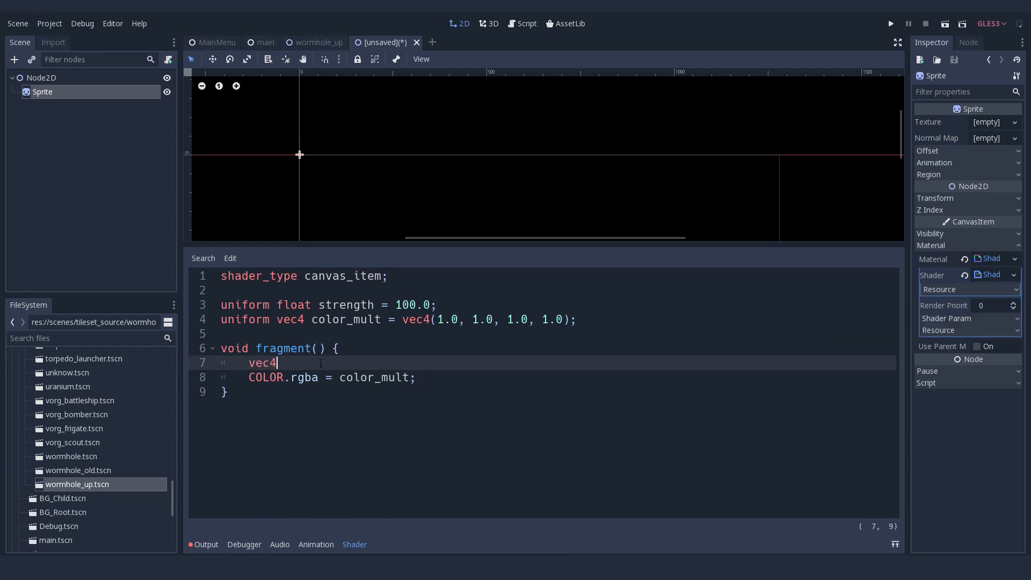
pyautogui.write('orig_color = textureLod(S')
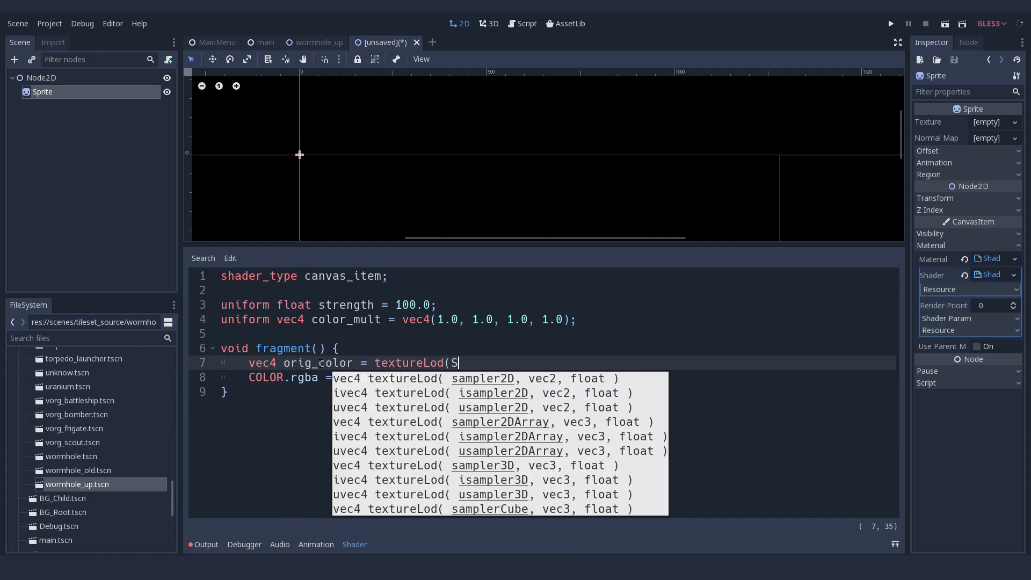
pyautogui.write('TEXTURE, UV, 0.')
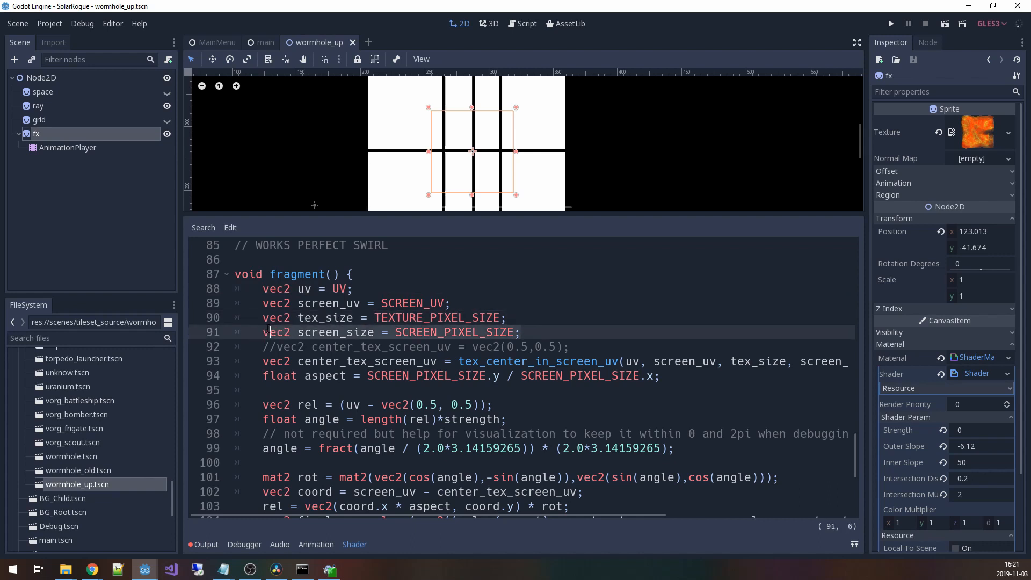
# - Edit the swirl fragment code to sample SCREEN_TEXTURE at final_uv into final_color
pyautogui.click(327, 375)
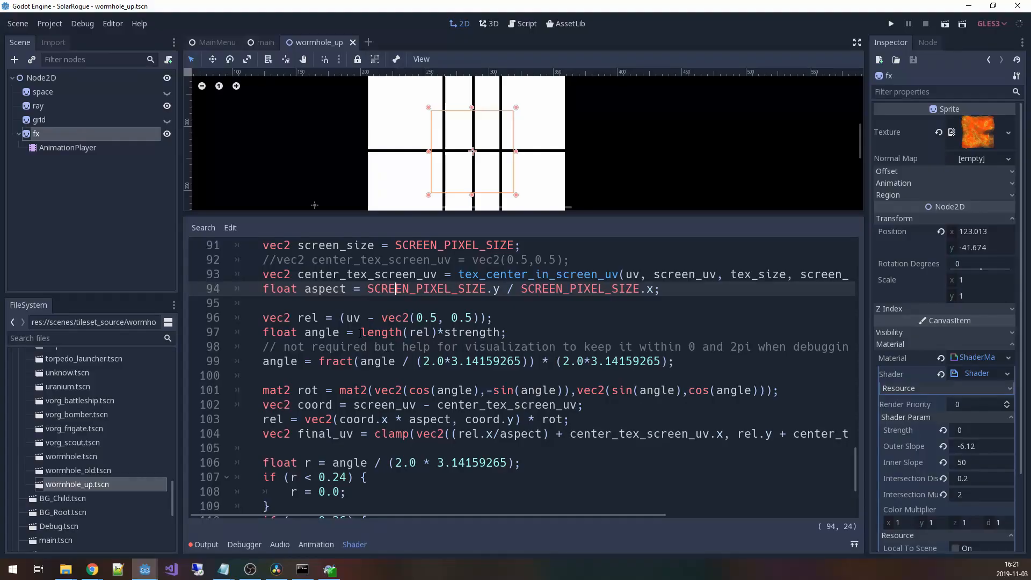
pyautogui.click(510, 332)
pyautogui.write('float dist_center = (u')
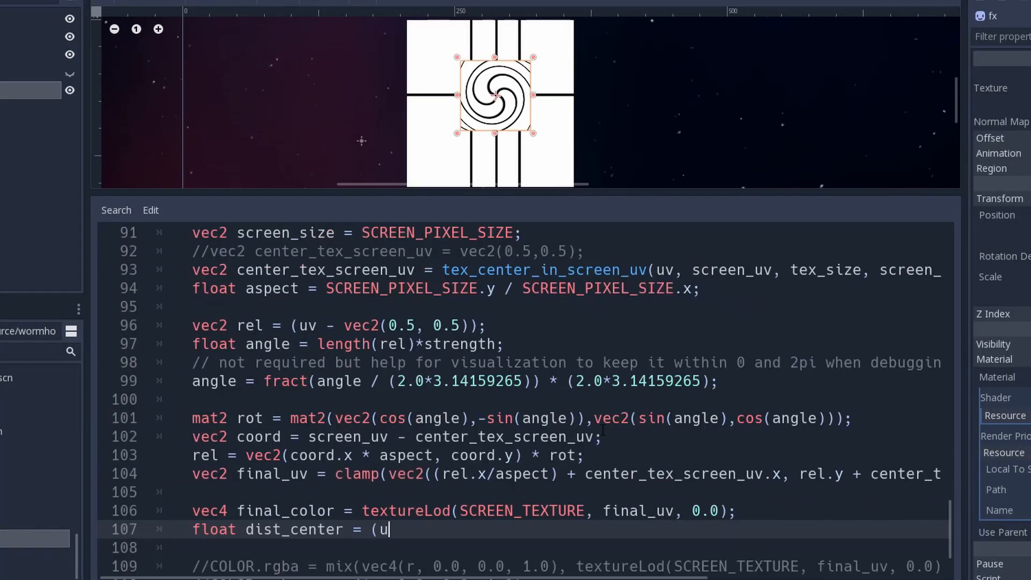
# - Compute dist_center = length(uv - vec2(0.5, 0.5)) and set final_color black inside radius 0.2
pyautogui.write('length(uv - vec2(0.5, 0')
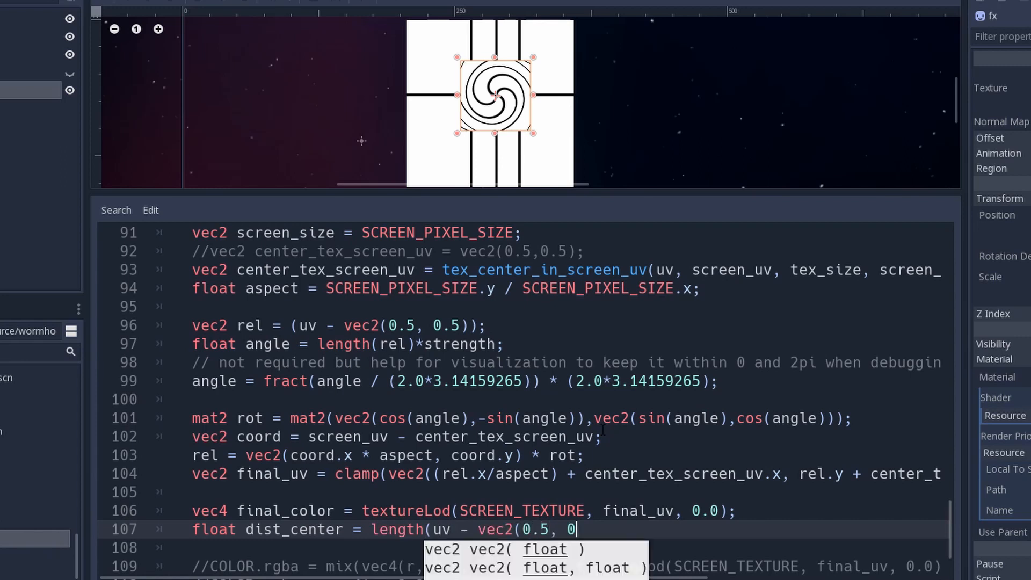
pyautogui.write('.5));')
pyautogui.write('final_color = vec4')
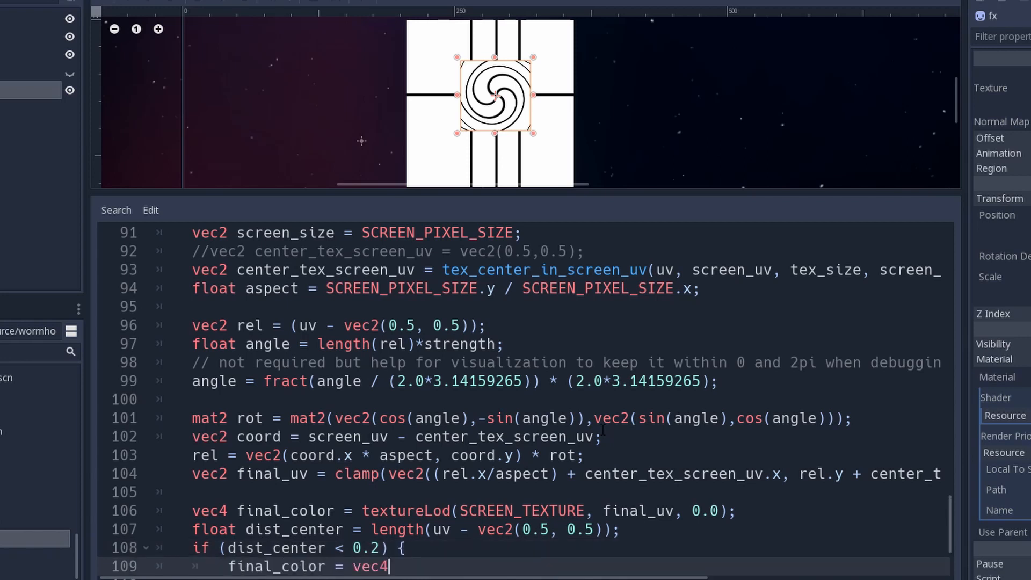
pyautogui.write('(0.0, 0.0, 0.0, 1.0);')
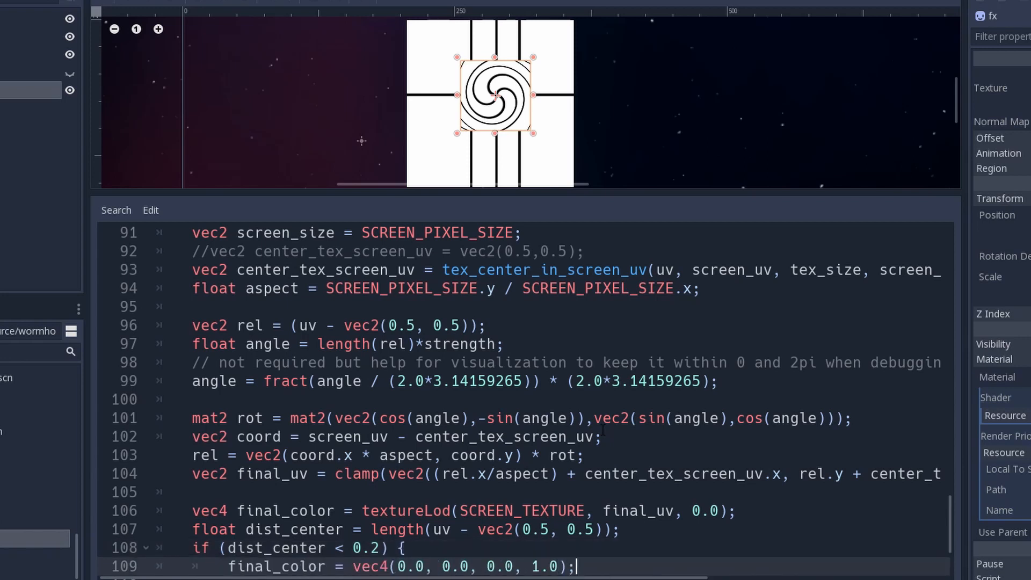
pyautogui.scroll(-3)
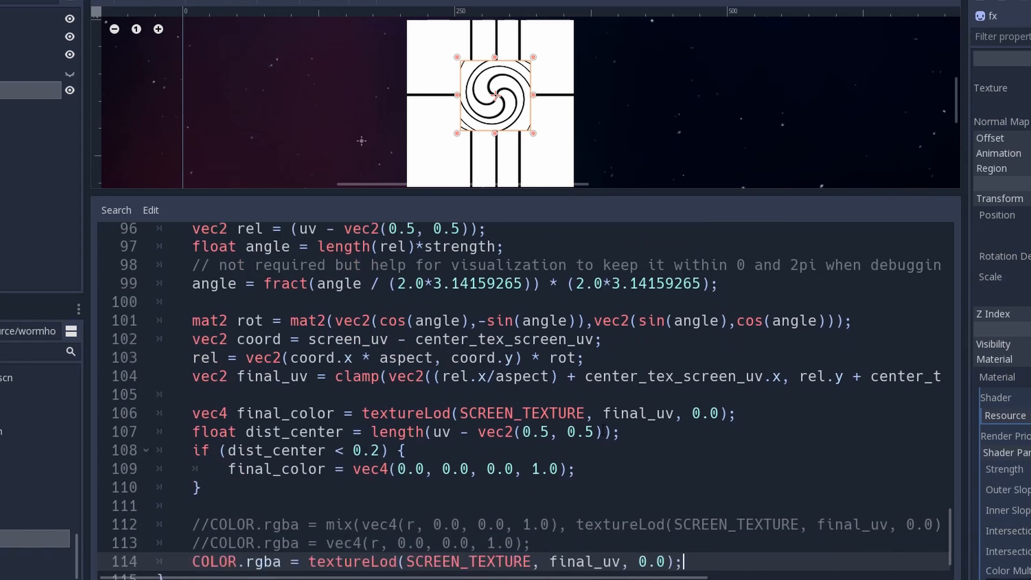